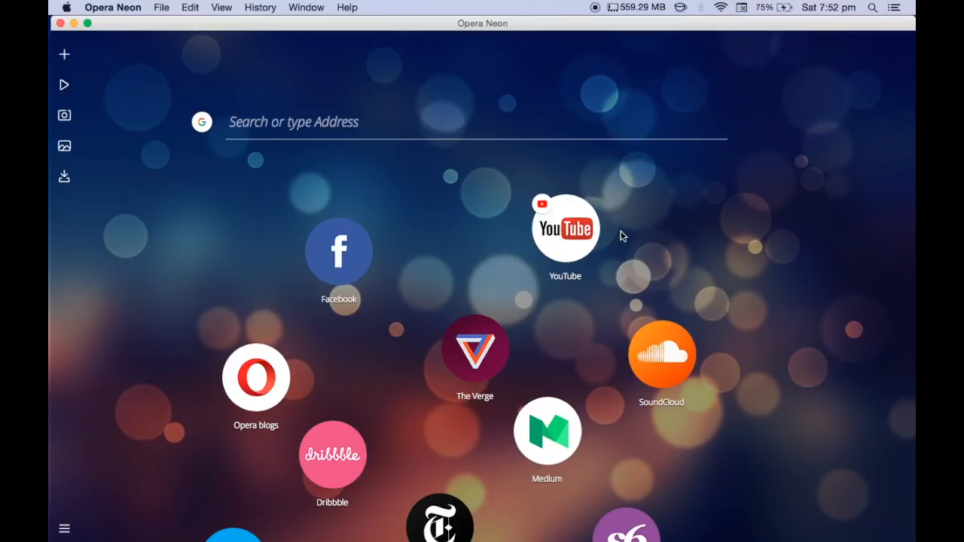
pyautogui.moveTo(75, 27)
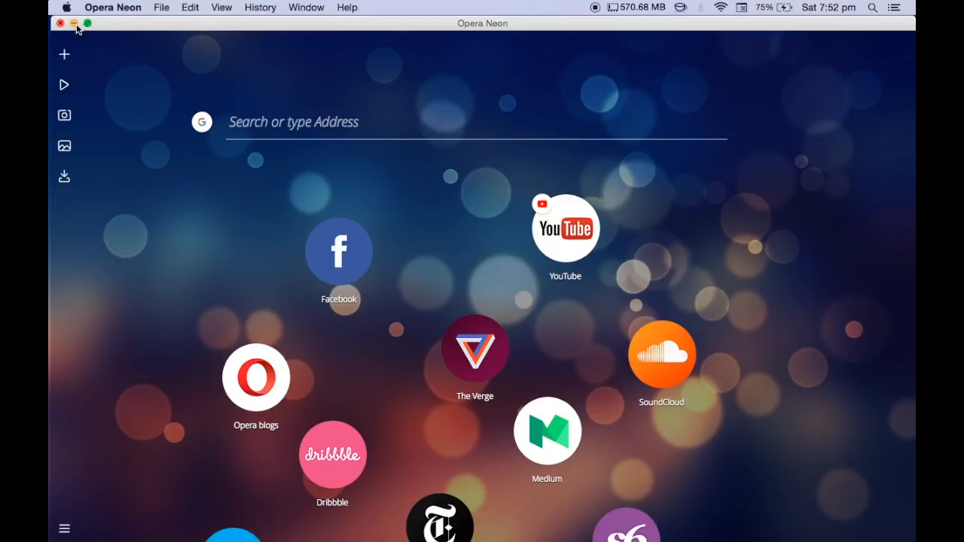
# - Hide and restore the Neon window, then launch YouTube from its start-page bubble
pyautogui.click(60, 24)
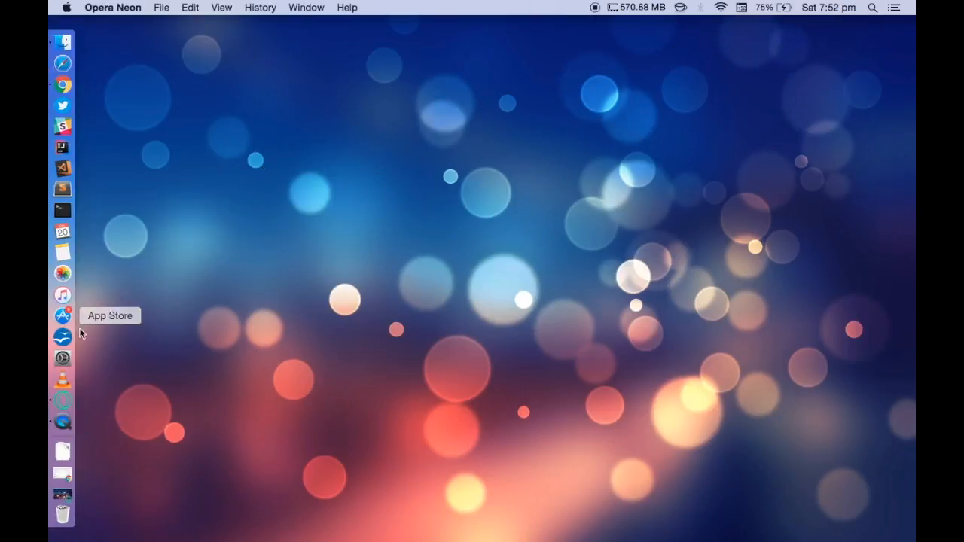
pyautogui.click(64, 401)
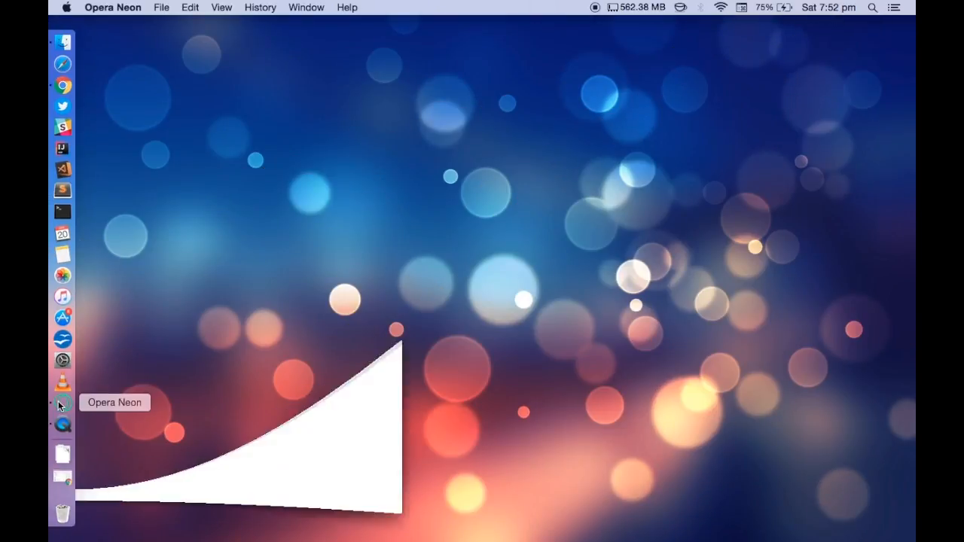
pyautogui.click(63, 401)
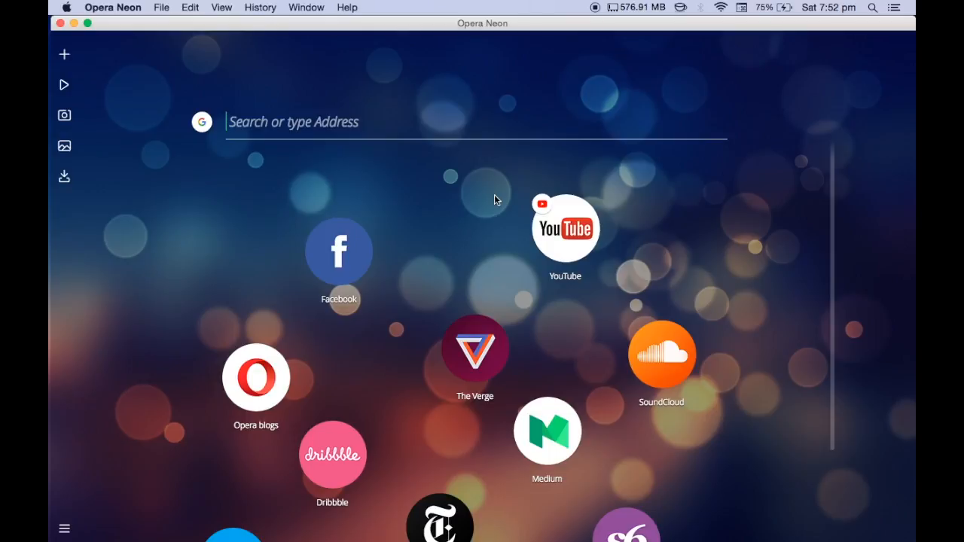
pyautogui.moveTo(828, 244)
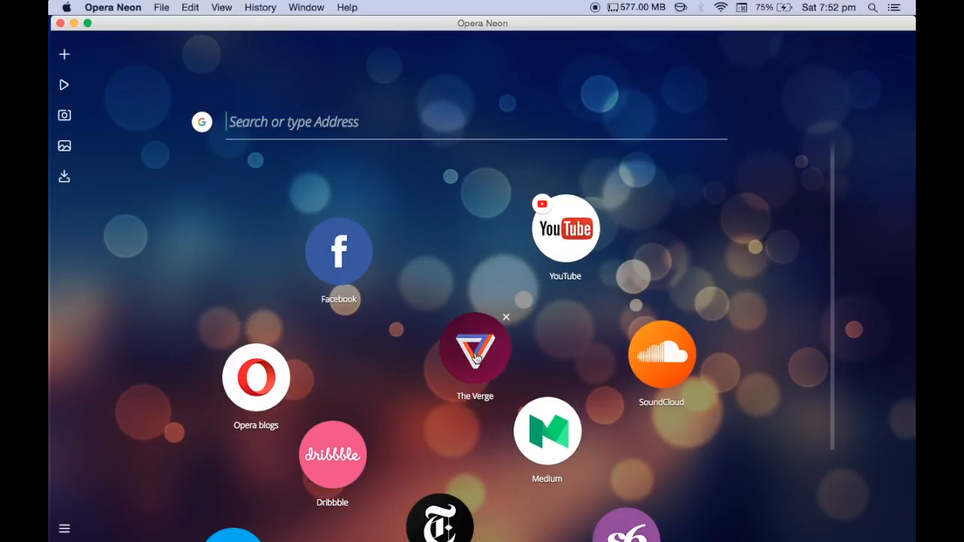
pyautogui.moveTo(613, 371)
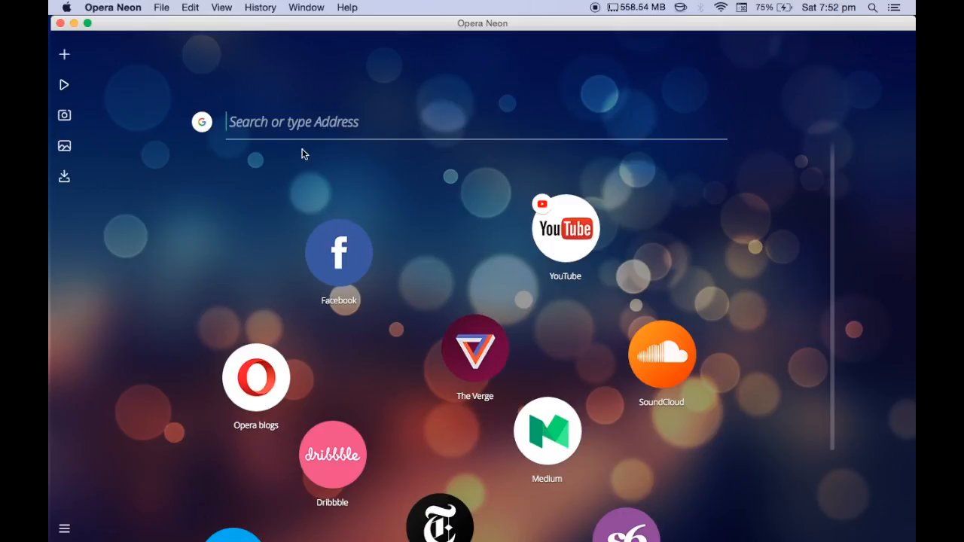
pyautogui.moveTo(84, 495)
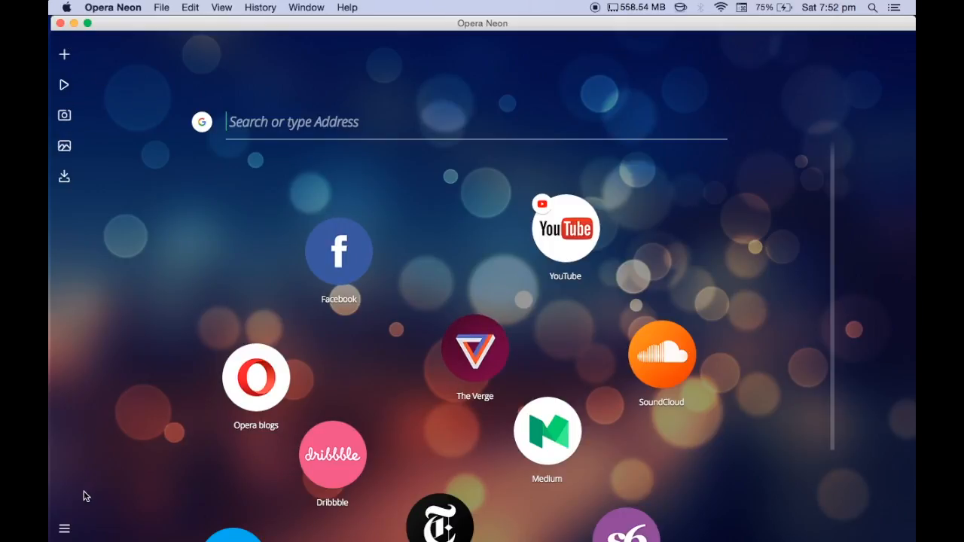
pyautogui.moveTo(565, 232)
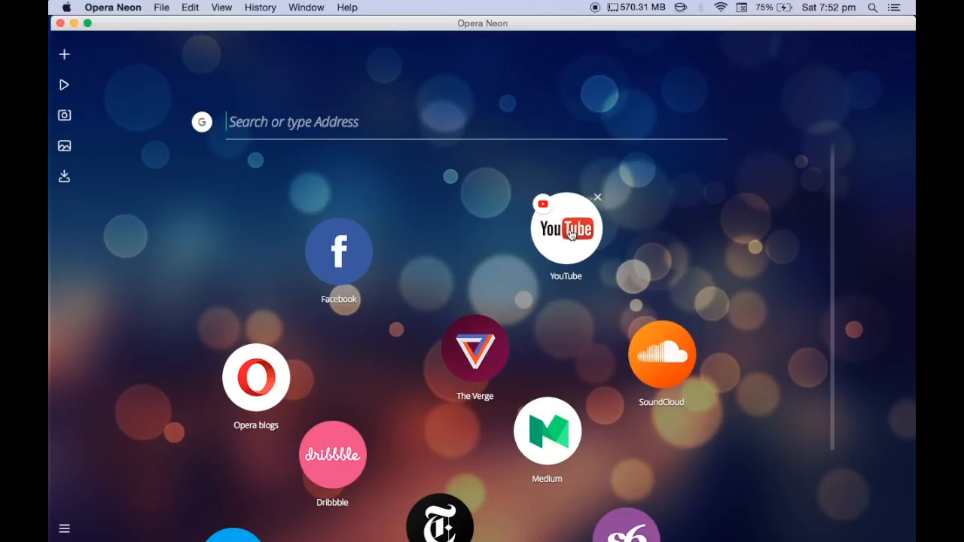
pyautogui.click(566, 228)
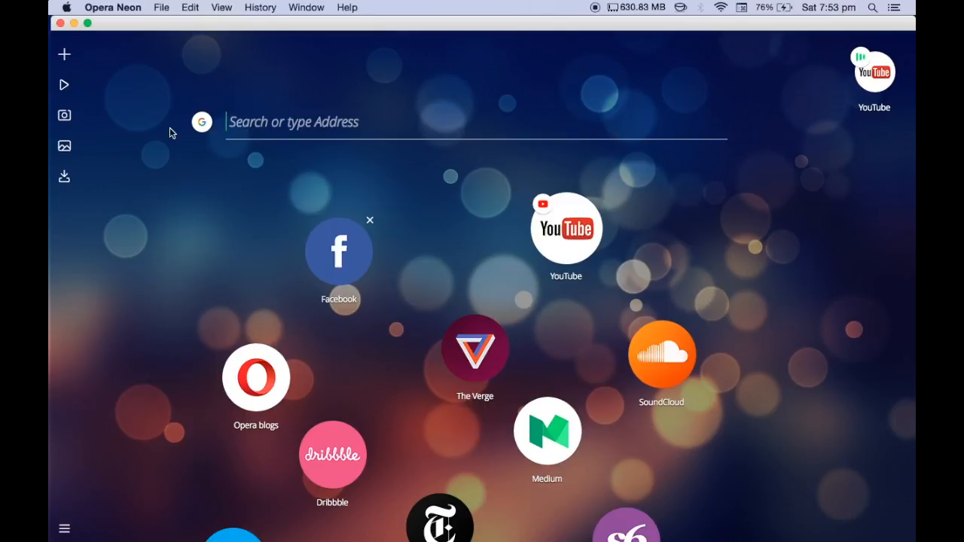
# - Launch Facebook and Opera blogs from the bubbles, then bring the YouTube tab forward
pyautogui.click(337, 250)
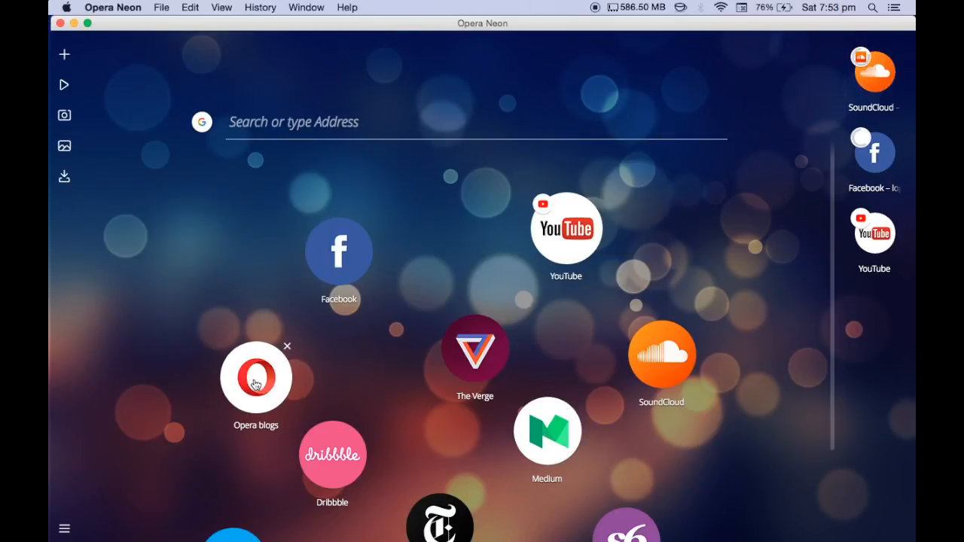
pyautogui.click(256, 376)
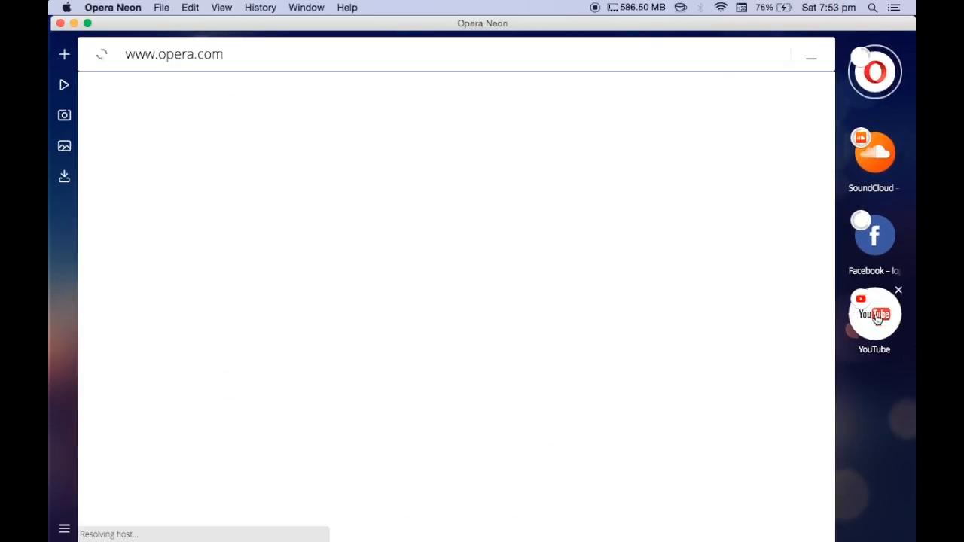
pyautogui.click(874, 73)
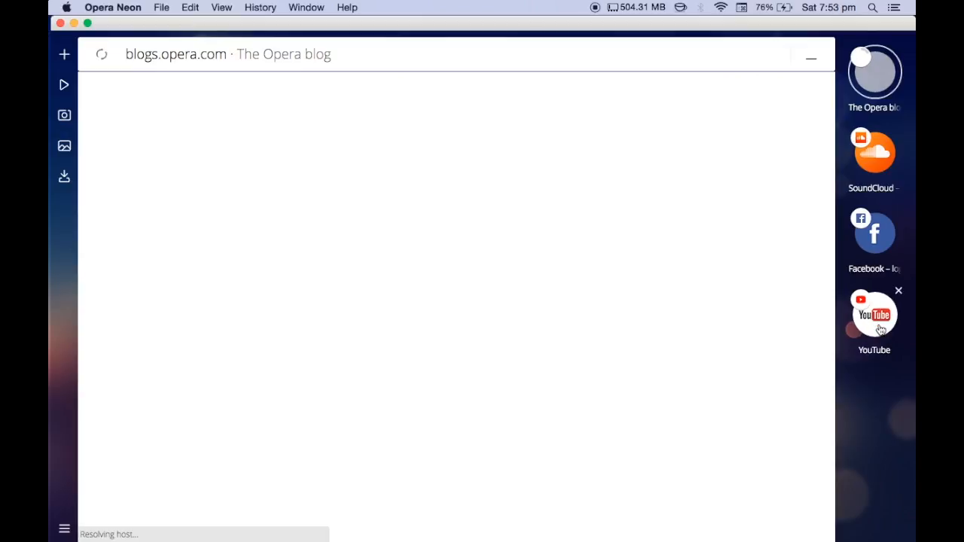
pyautogui.click(873, 315)
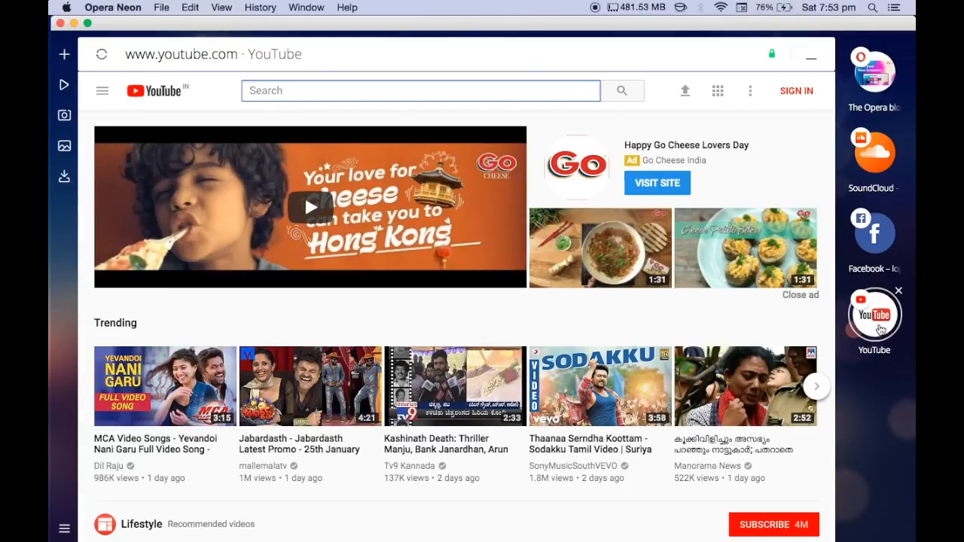
pyautogui.moveTo(649, 367)
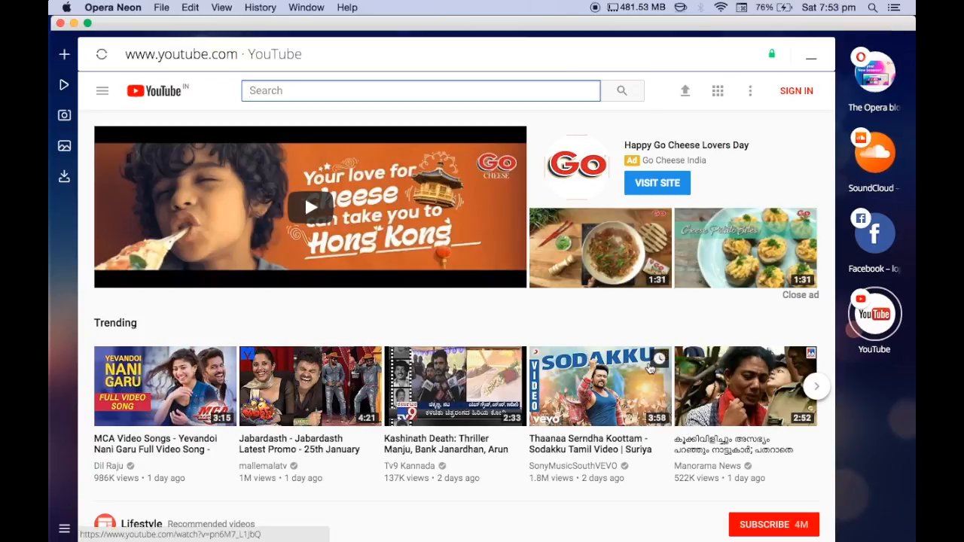
pyautogui.moveTo(786, 358)
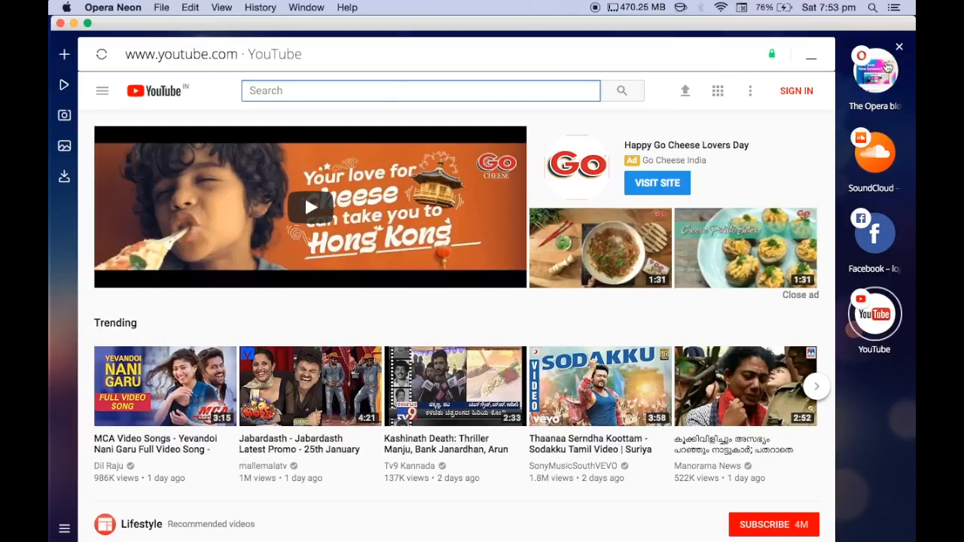
pyautogui.moveTo(643, 36)
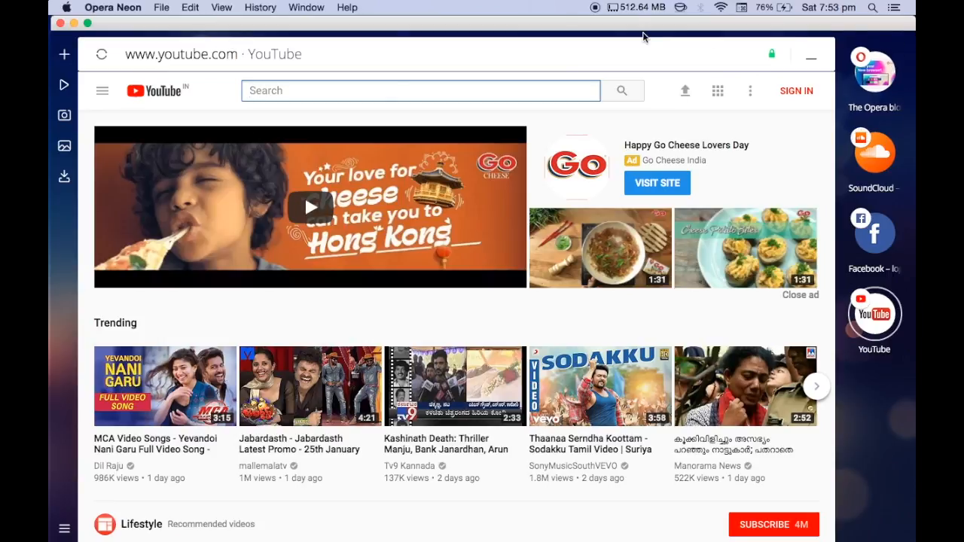
pyautogui.moveTo(548, 15)
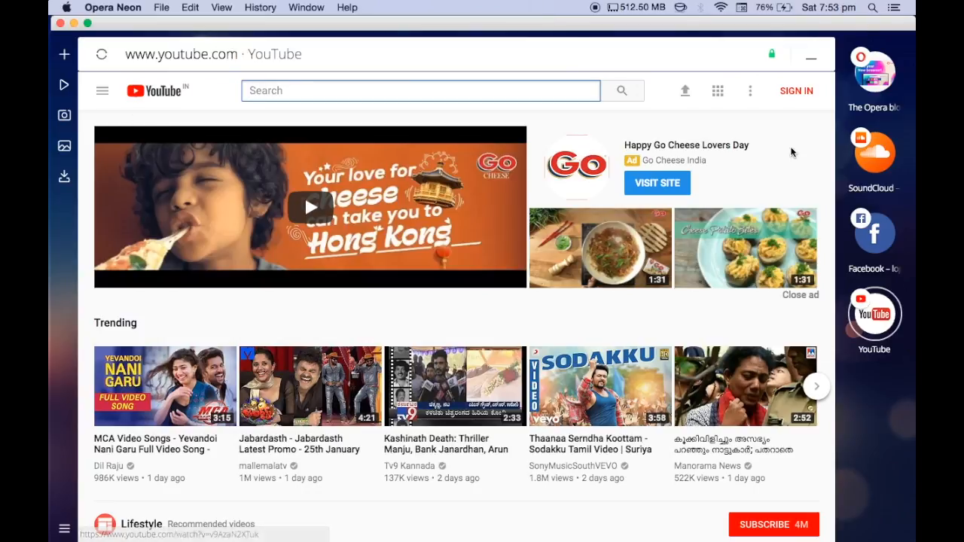
pyautogui.moveTo(94, 27)
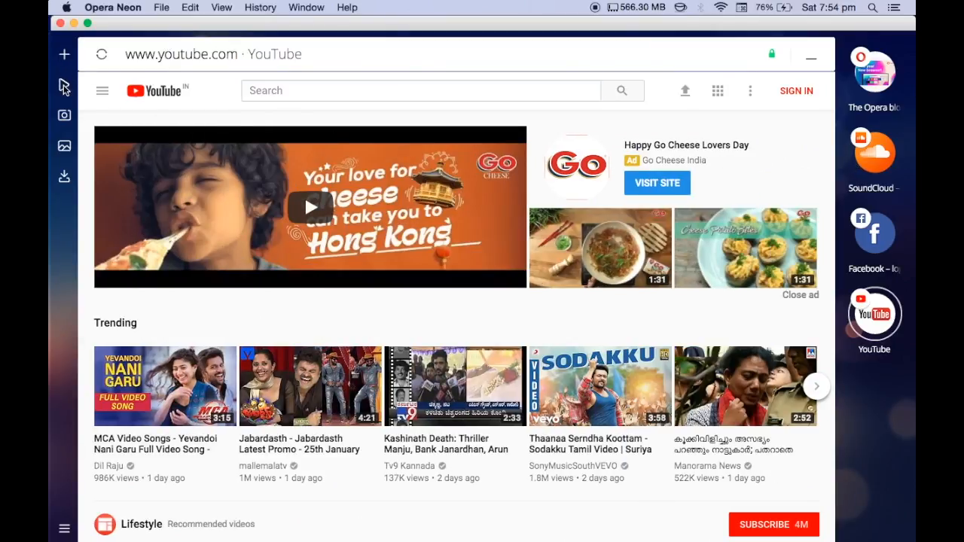
# - Switch to SoundCloud, search for Joakim Karud and go to his artist profile
pyautogui.click(873, 152)
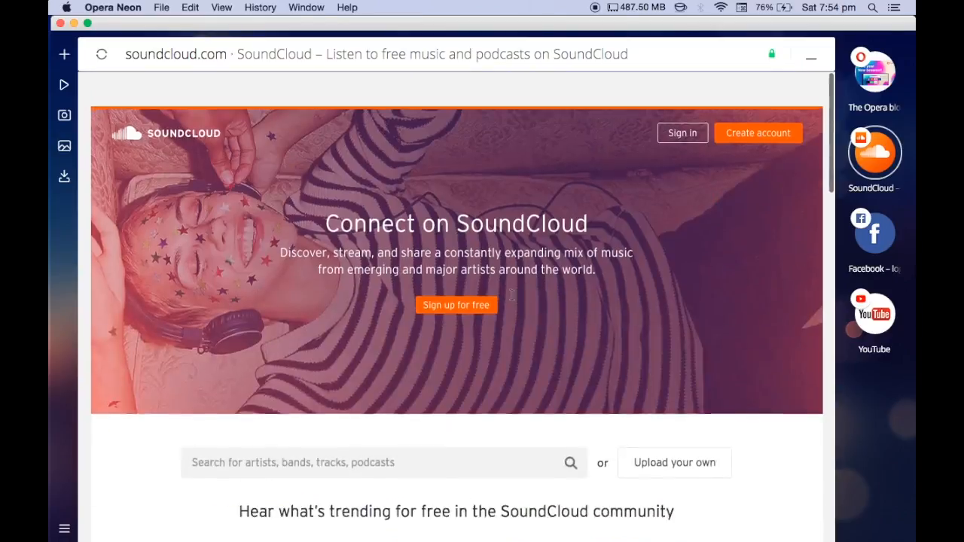
pyautogui.click(175, 55)
pyautogui.write('joakim karud')
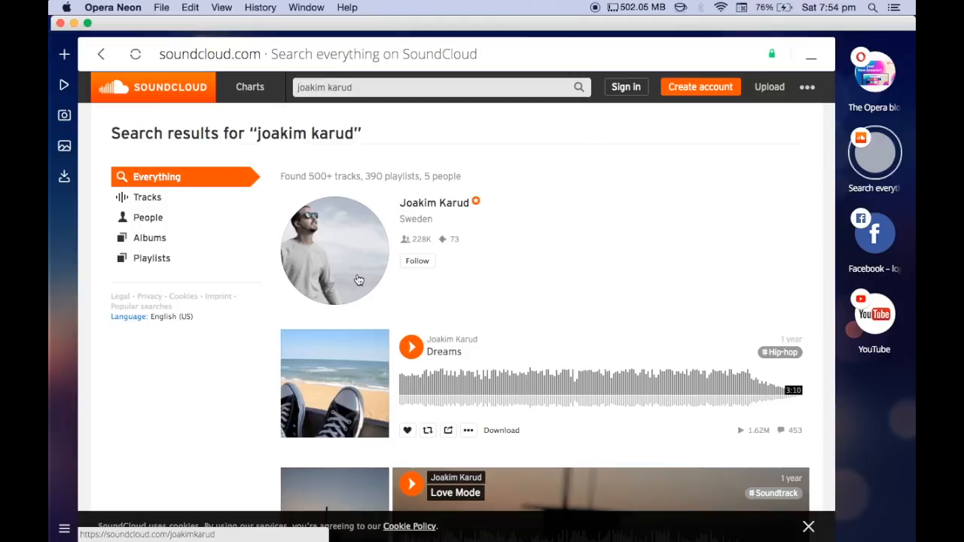
pyautogui.click(335, 250)
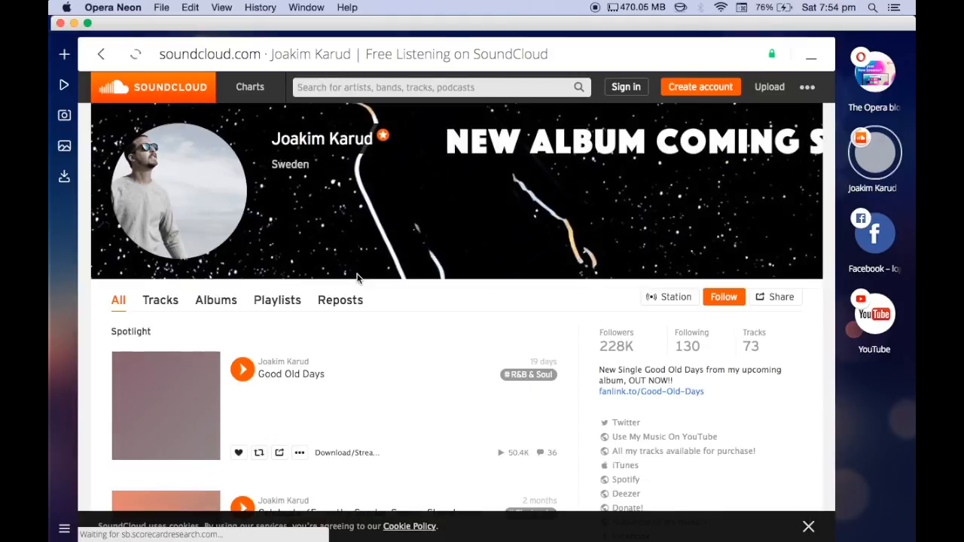
# - Scroll down the profile's track list and start playing the track Luvly
pyautogui.scroll(-3)
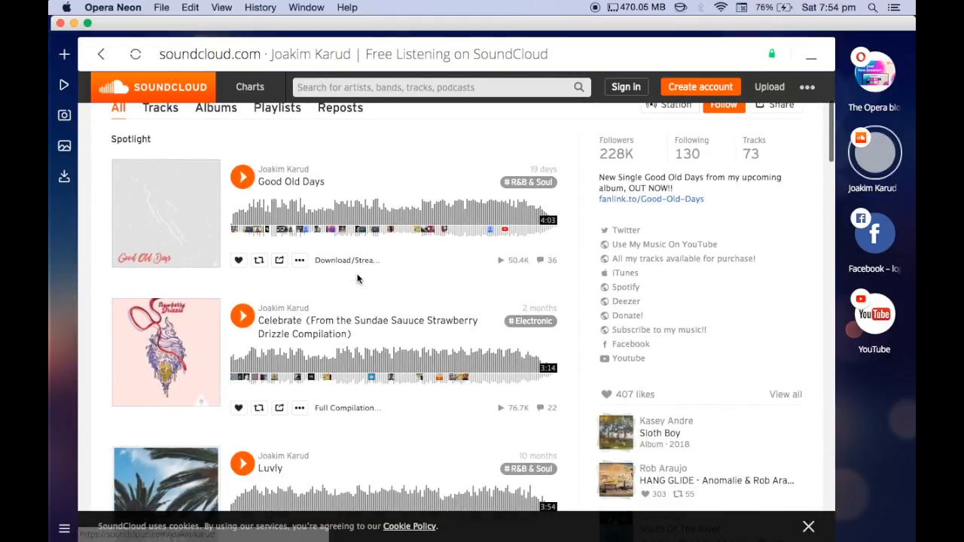
pyautogui.scroll(-3)
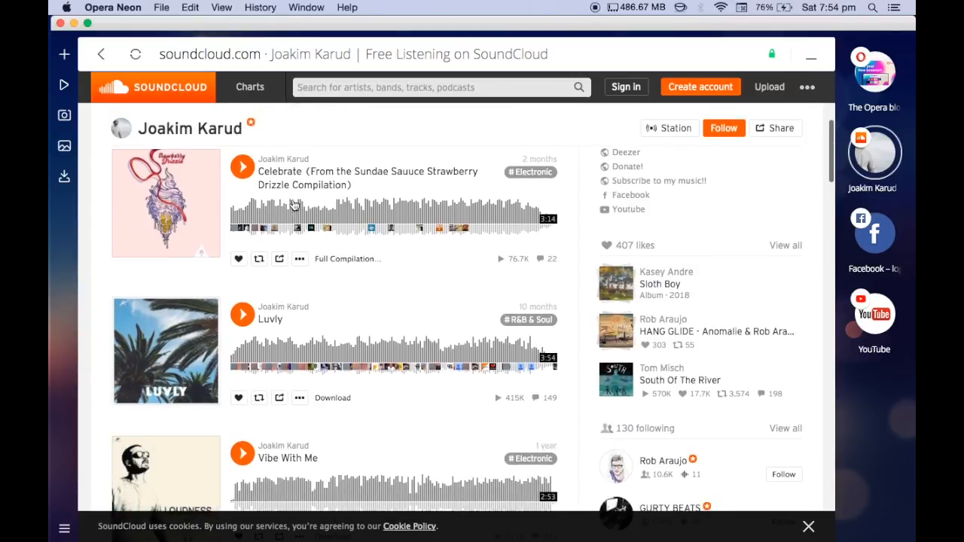
pyautogui.scroll(-3)
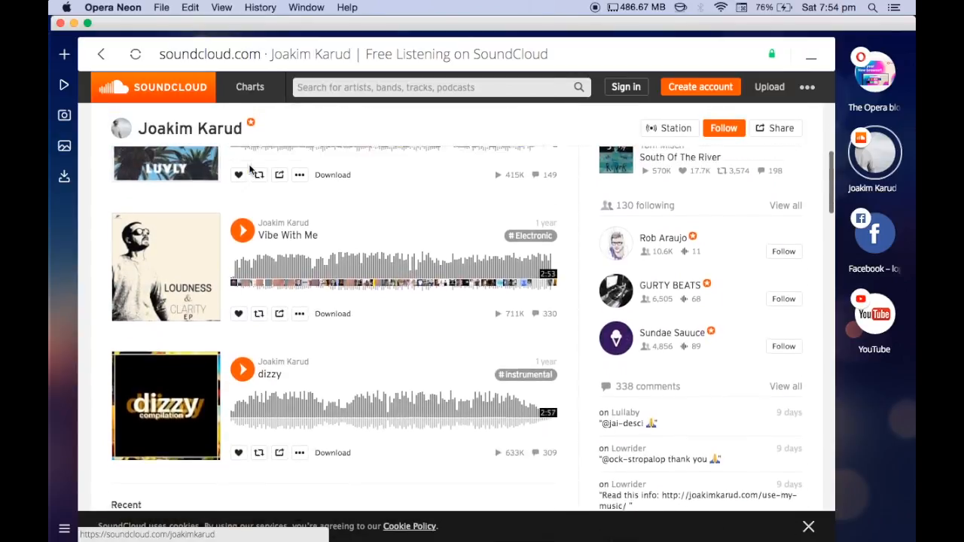
pyautogui.click(242, 169)
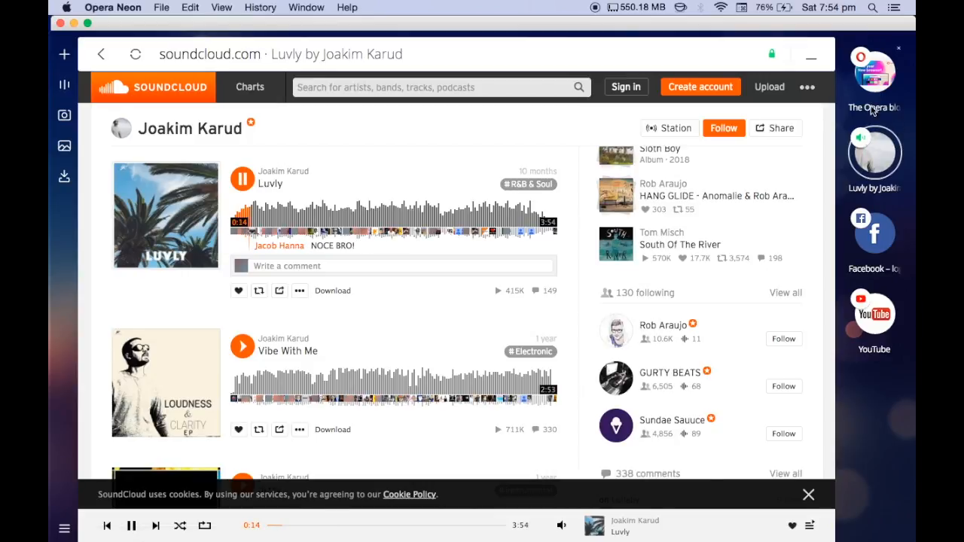
# - From the Facebook tab, pause Luvly in the built-in player, hide it and return to YouTube
pyautogui.click(873, 235)
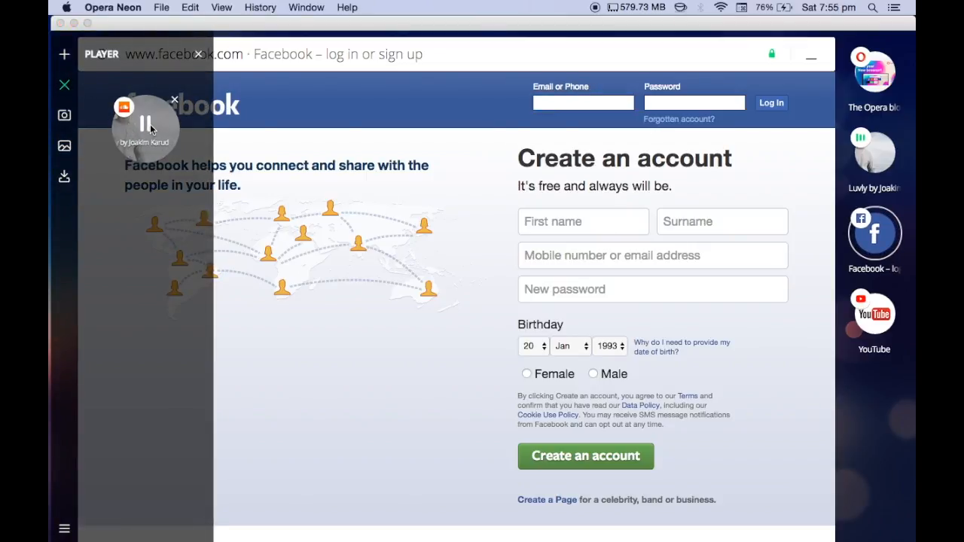
pyautogui.click(148, 123)
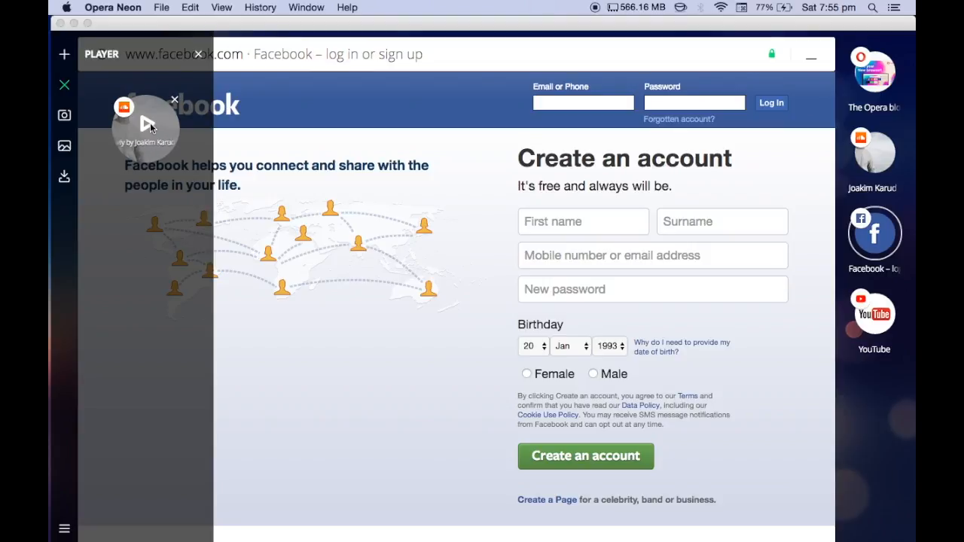
pyautogui.click(148, 124)
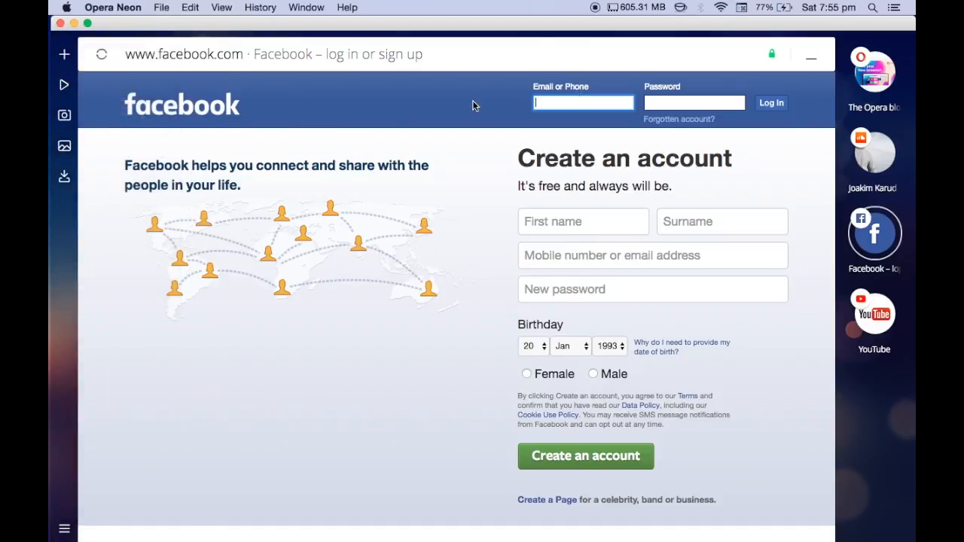
pyautogui.moveTo(324, 162)
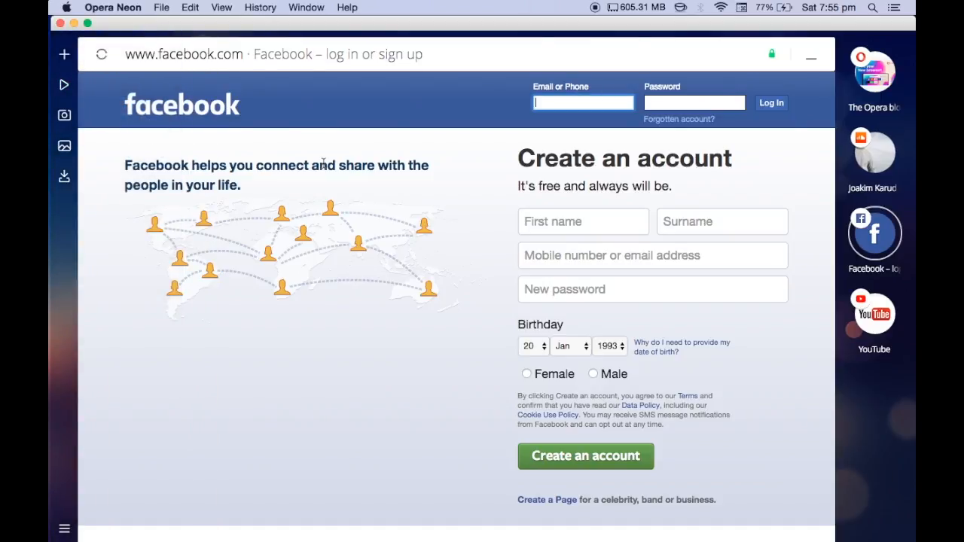
pyautogui.moveTo(115, 99)
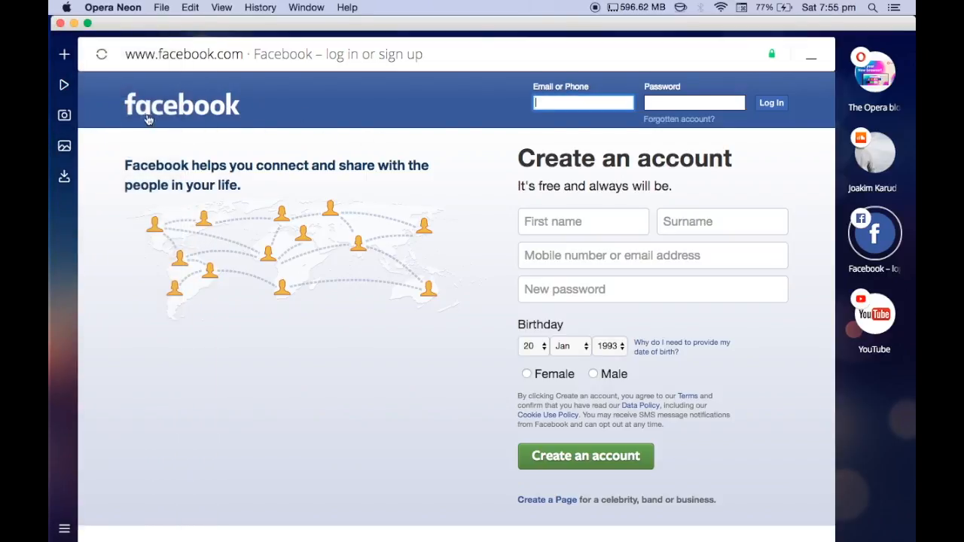
pyautogui.moveTo(843, 245)
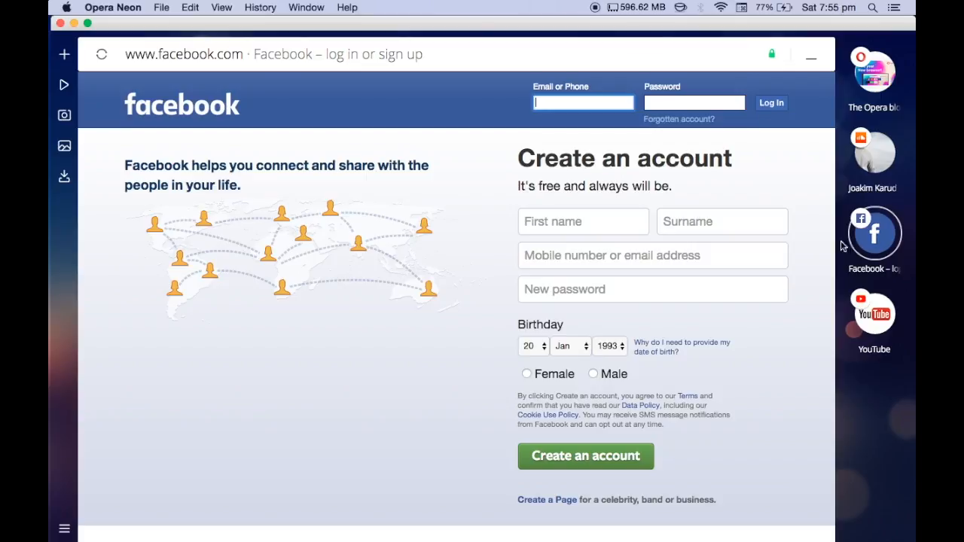
pyautogui.click(872, 314)
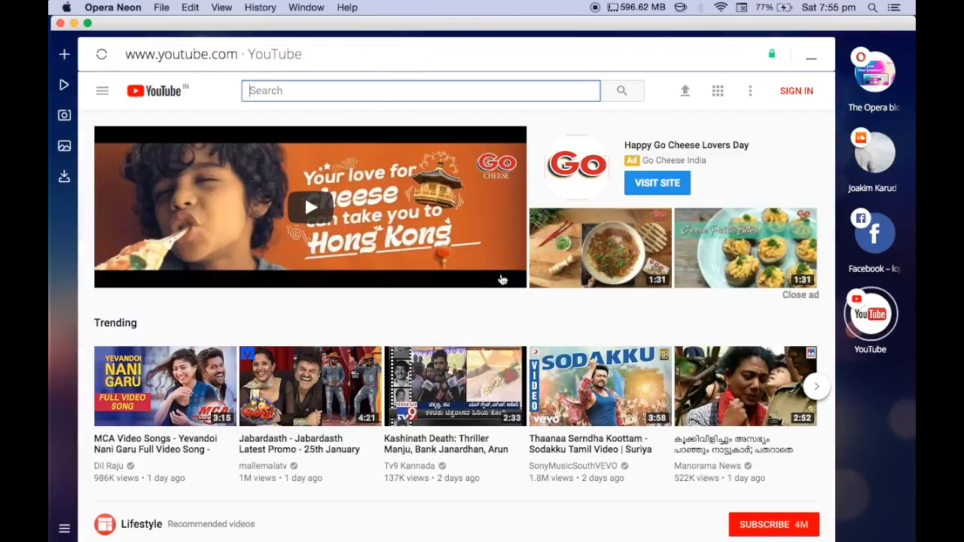
pyautogui.moveTo(68, 86)
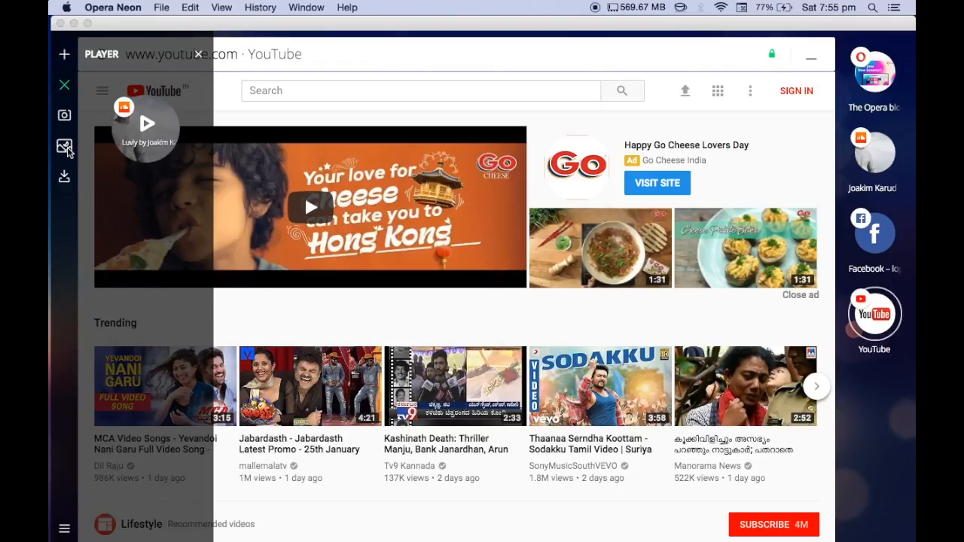
# - Snap a cropped region of the YouTube homepage with the Snap tool
pyautogui.click(63, 146)
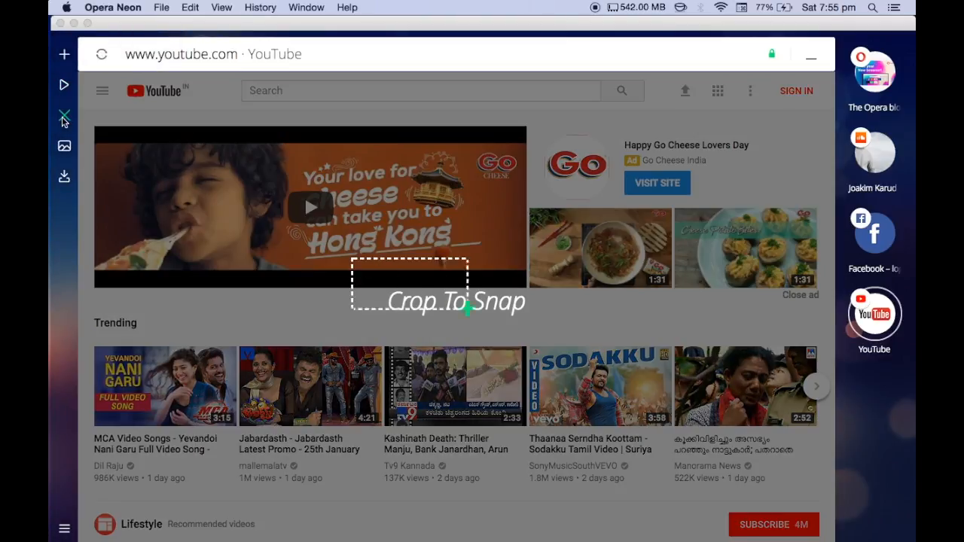
pyautogui.moveTo(466, 310); pyautogui.dragTo(550, 343)
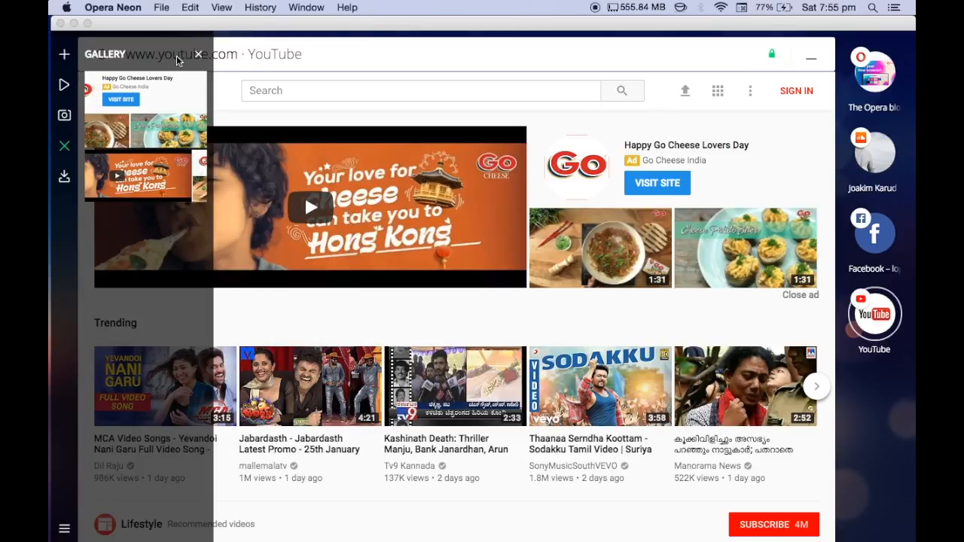
pyautogui.moveTo(63, 175)
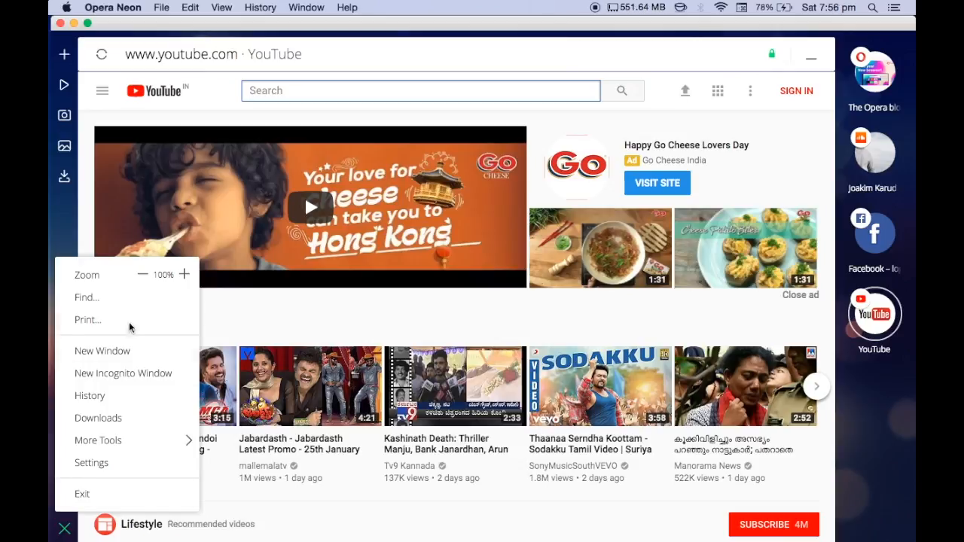
pyautogui.moveTo(98, 419)
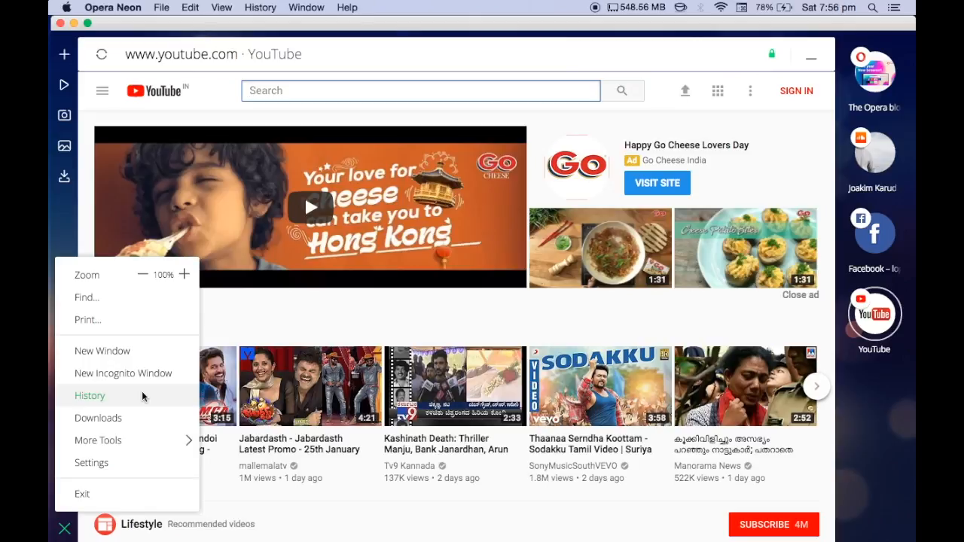
# - Browse History, Settings, History again and the About page with the version number
pyautogui.click(90, 395)
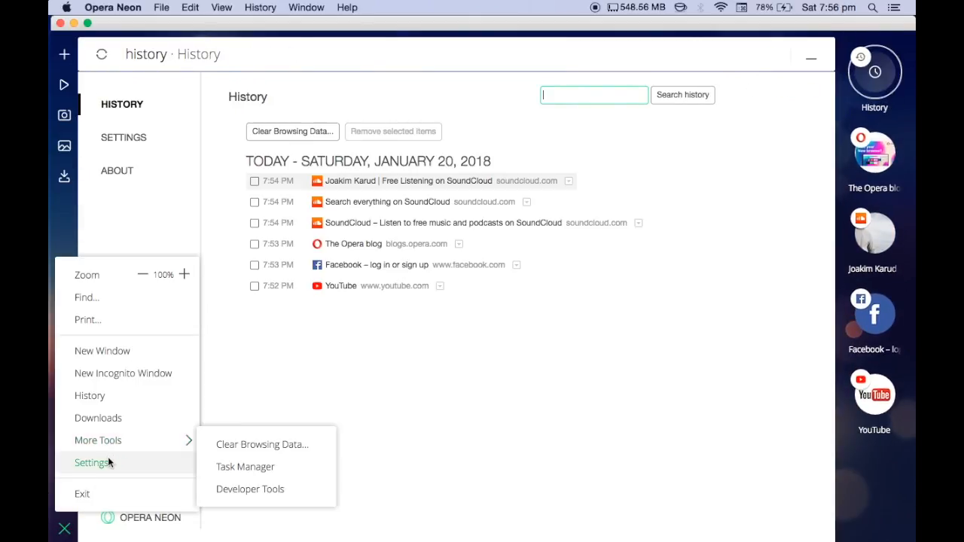
pyautogui.click(93, 462)
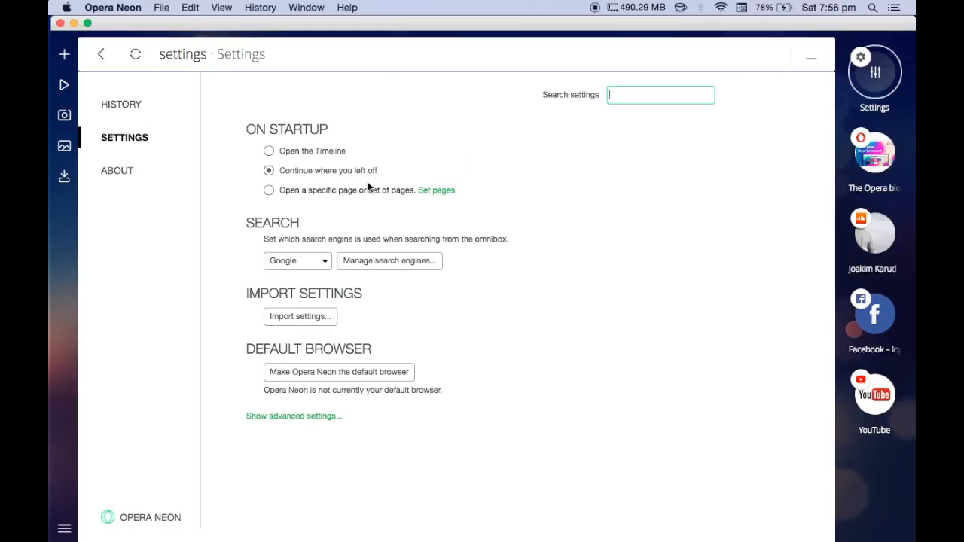
pyautogui.click(121, 103)
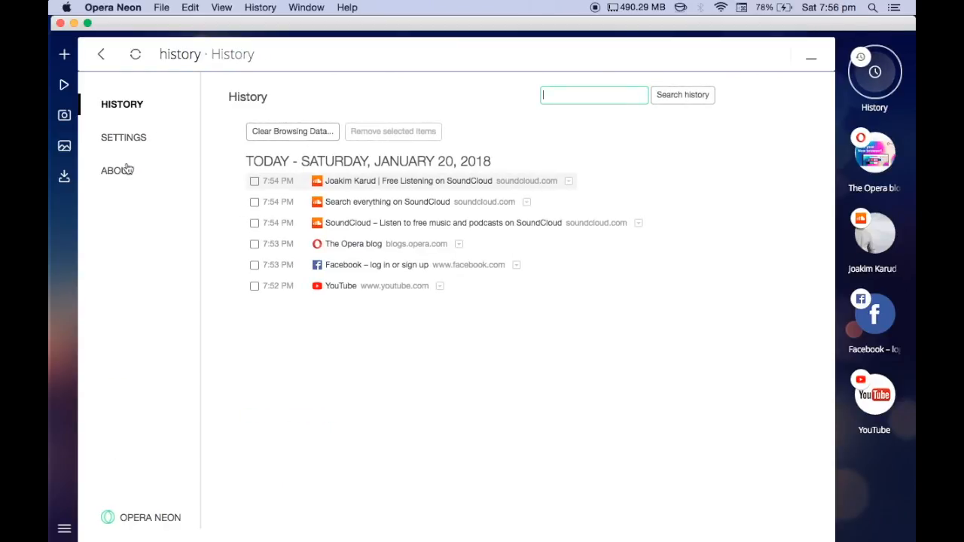
pyautogui.click(118, 170)
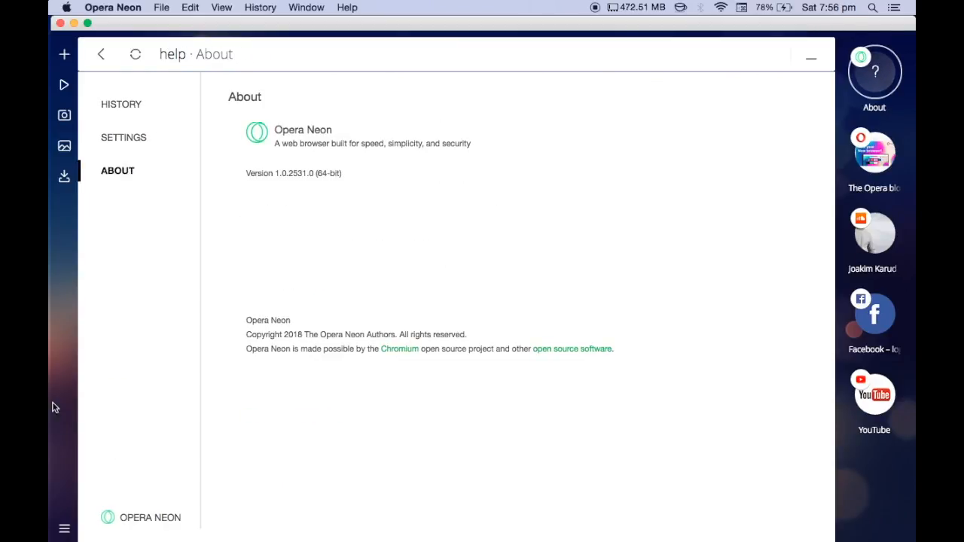
# - From the command menu, start a new private browsing window
pyautogui.click(63, 527)
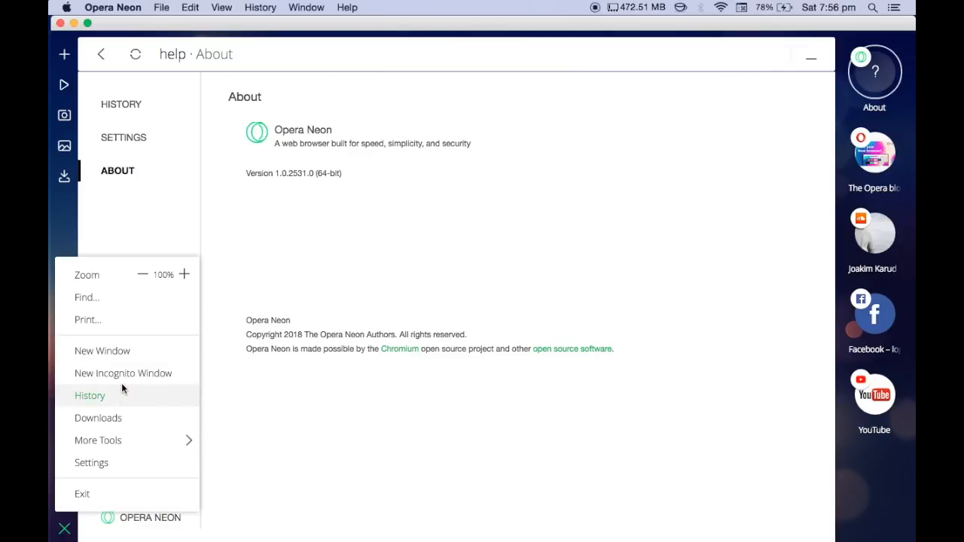
pyautogui.click(124, 373)
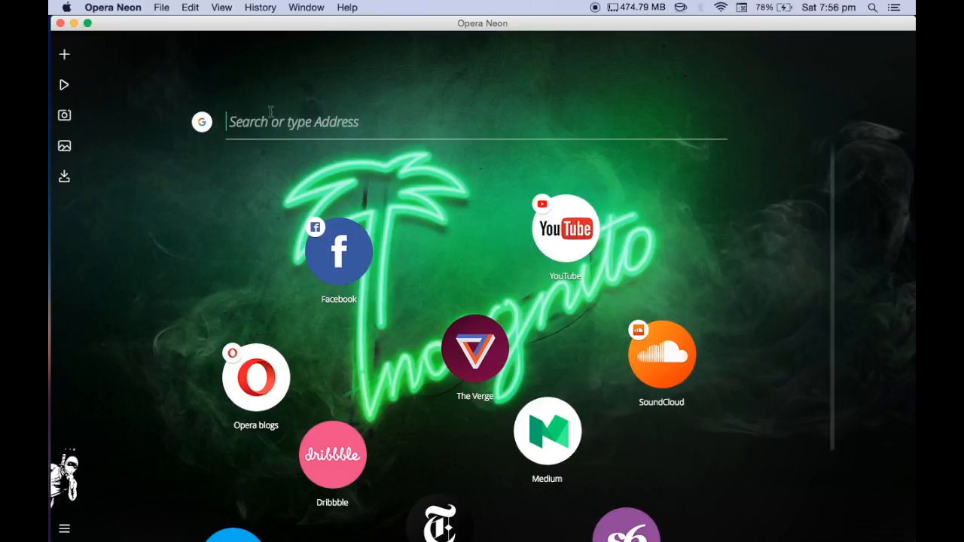
pyautogui.moveTo(63, 474)
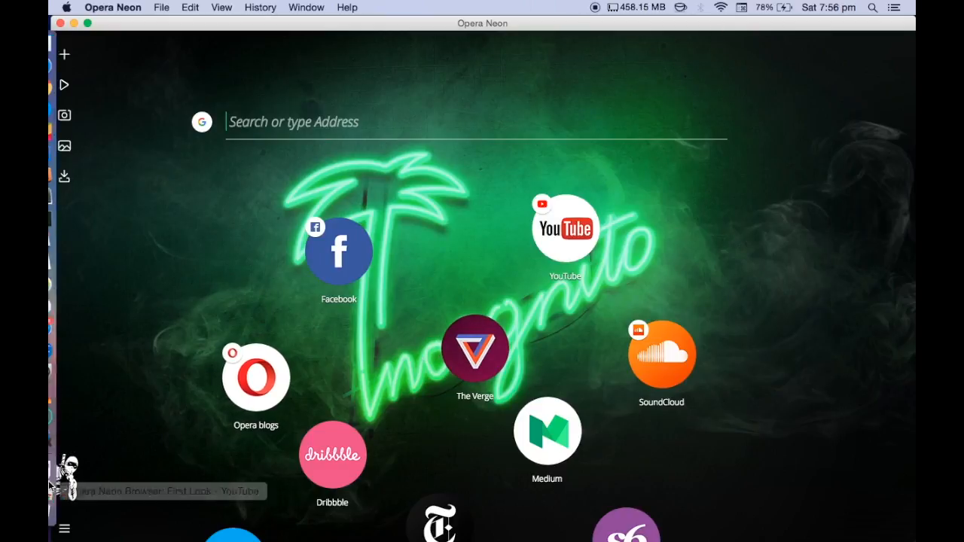
pyautogui.moveTo(111, 476)
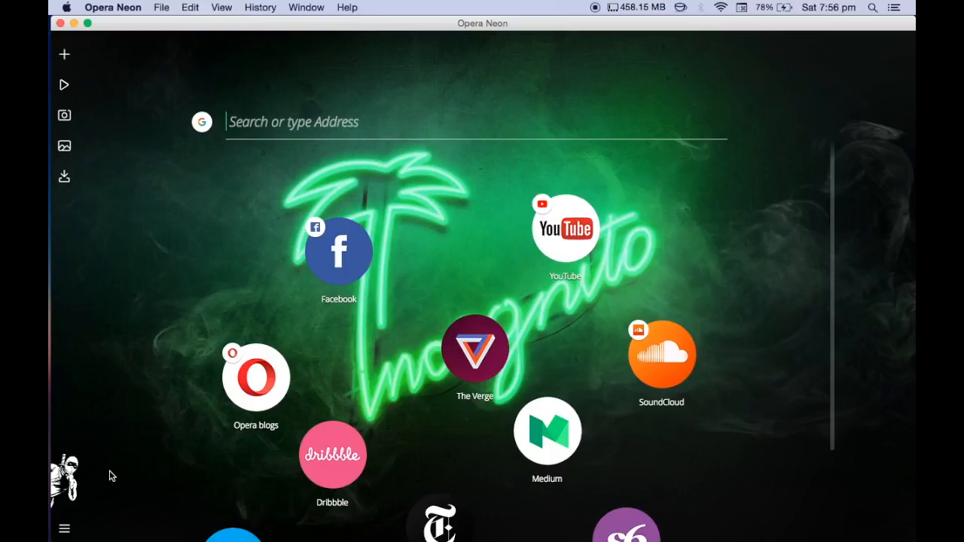
pyautogui.moveTo(639, 214)
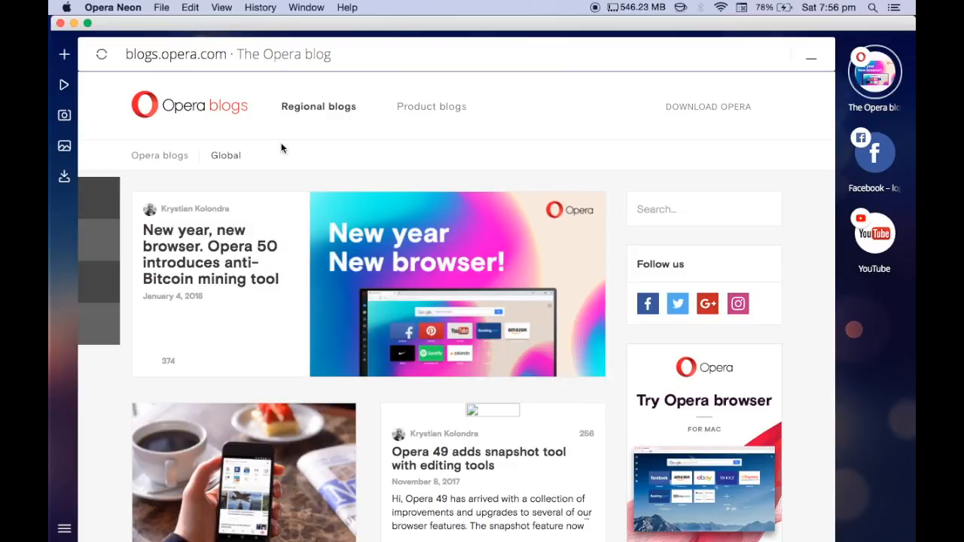
# - Navigate the active tab from the Opera blog to opera.com
pyautogui.scroll(-3)
pyautogui.write('i')
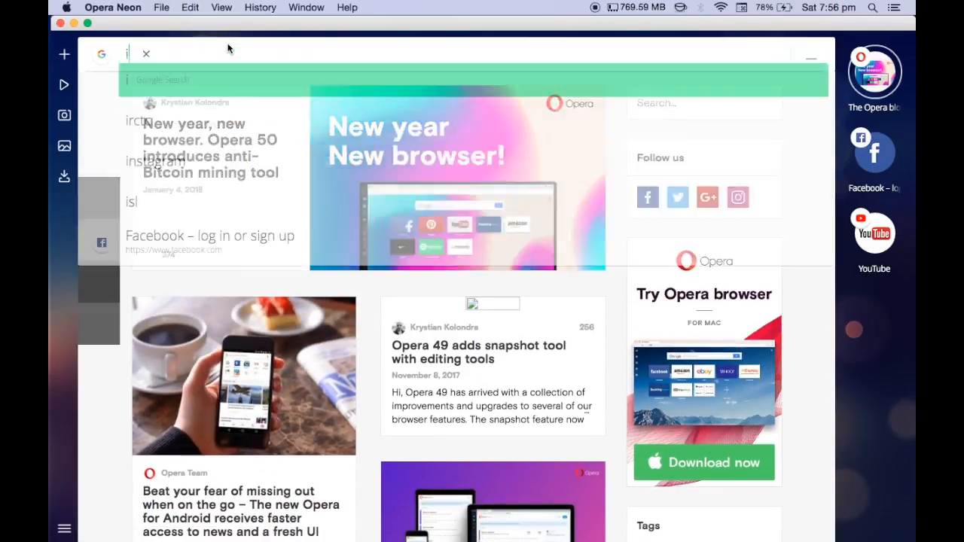
pyautogui.write('opera.com')
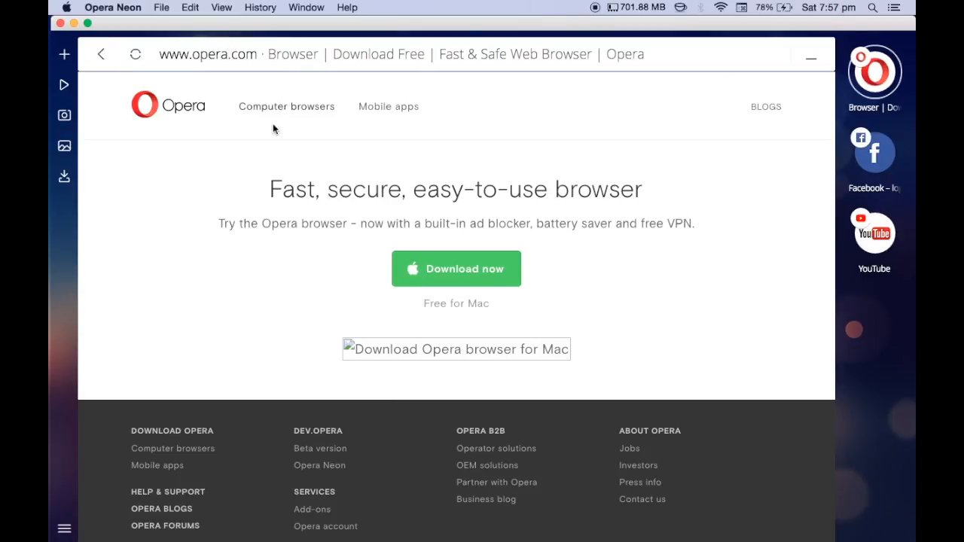
# - Scroll to the opera.com footer and follow the Opera Neon link under DEV.OPERA
pyautogui.scroll(-3)
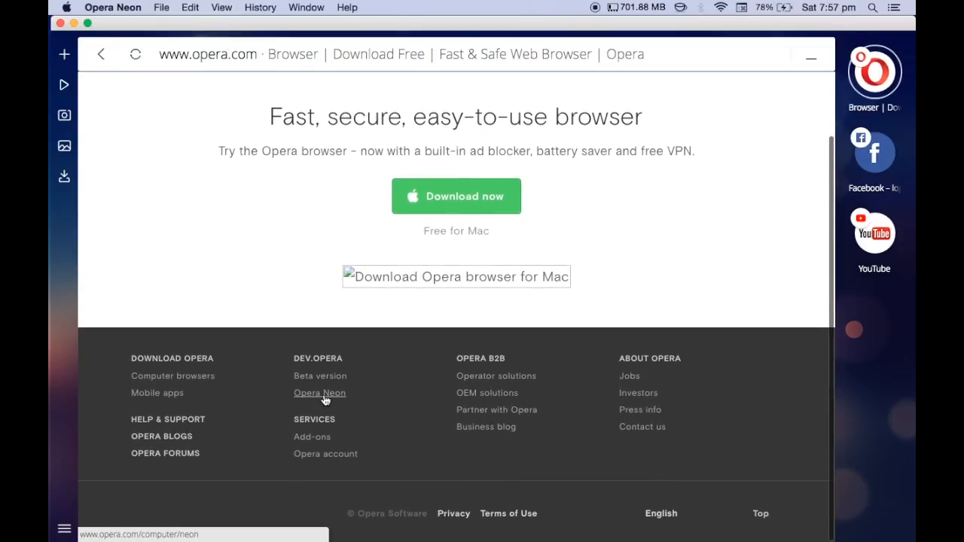
pyautogui.click(319, 391)
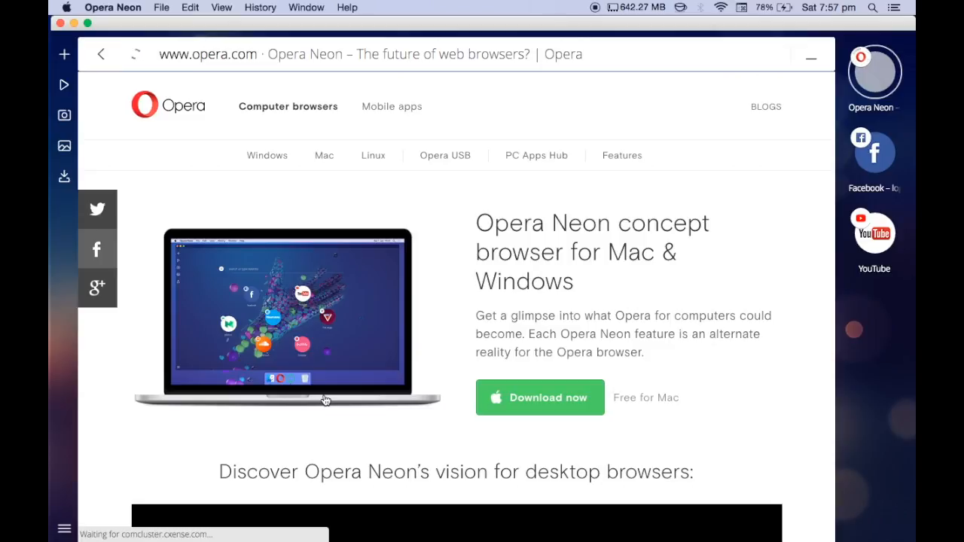
# - Scroll through the Opera Neon page's feature sections to read its descriptions
pyautogui.scroll(-3)
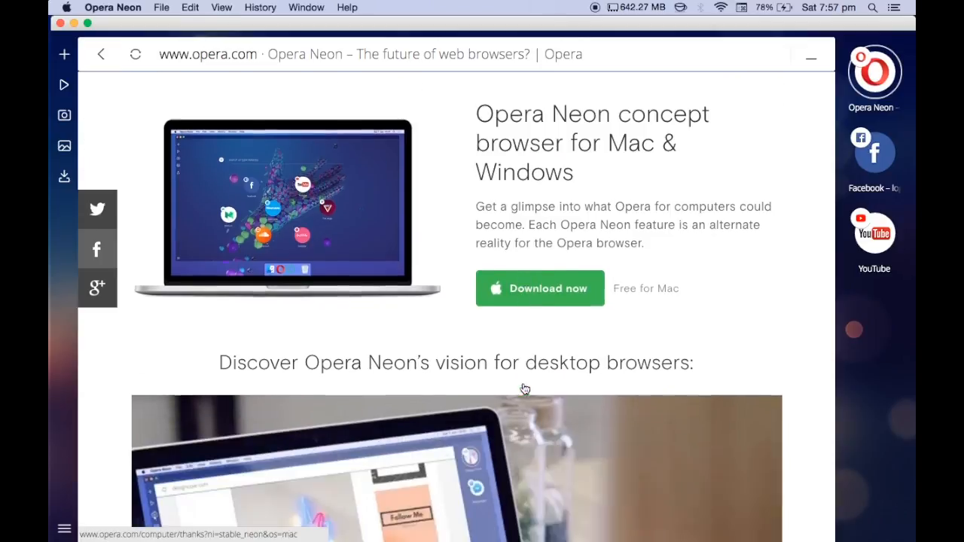
pyautogui.scroll(-3)
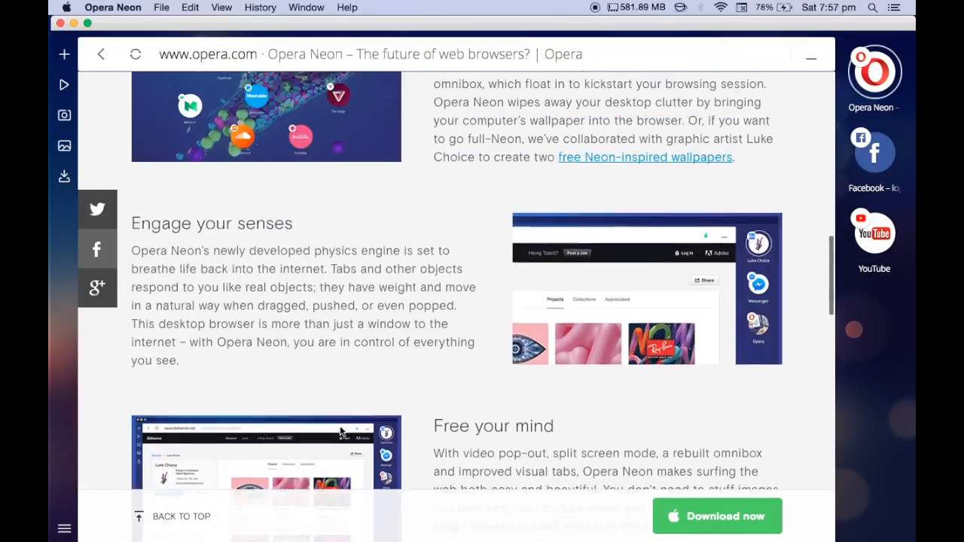
pyautogui.scroll(-3)
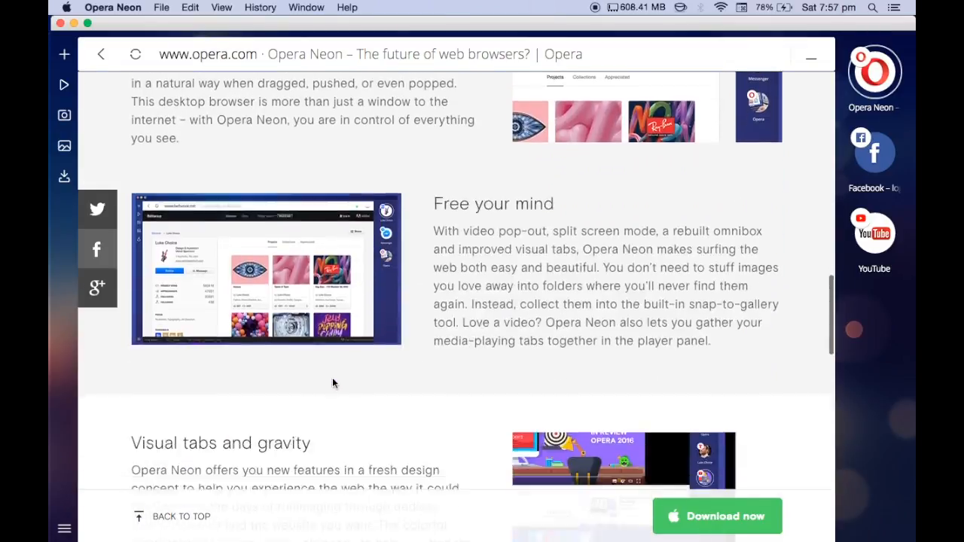
pyautogui.scroll(-3)
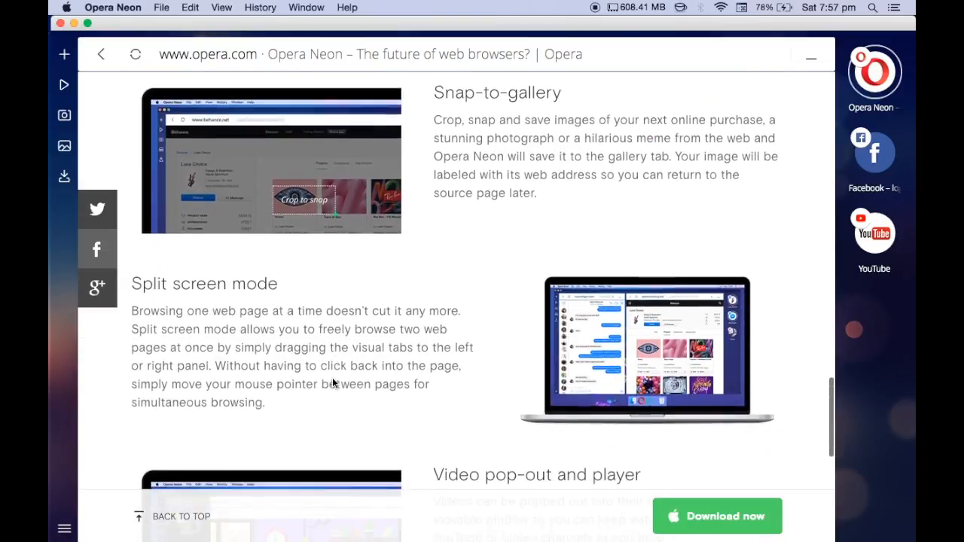
pyautogui.scroll(-3)
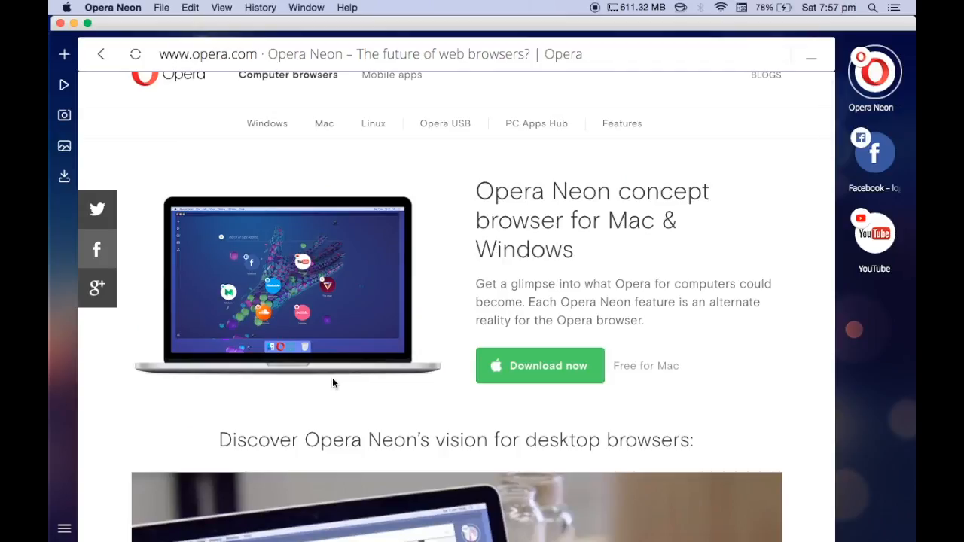
pyautogui.scroll(-3)
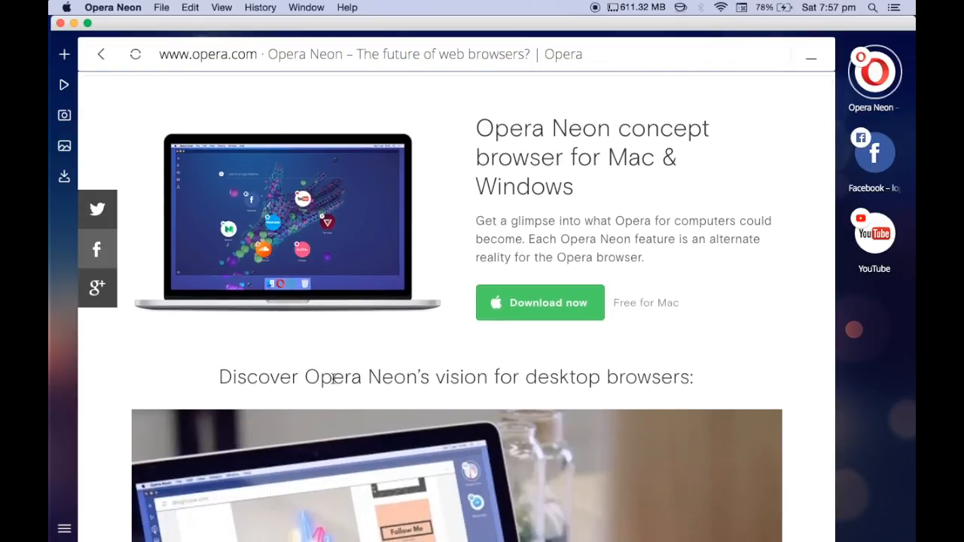
pyautogui.scroll(-3)
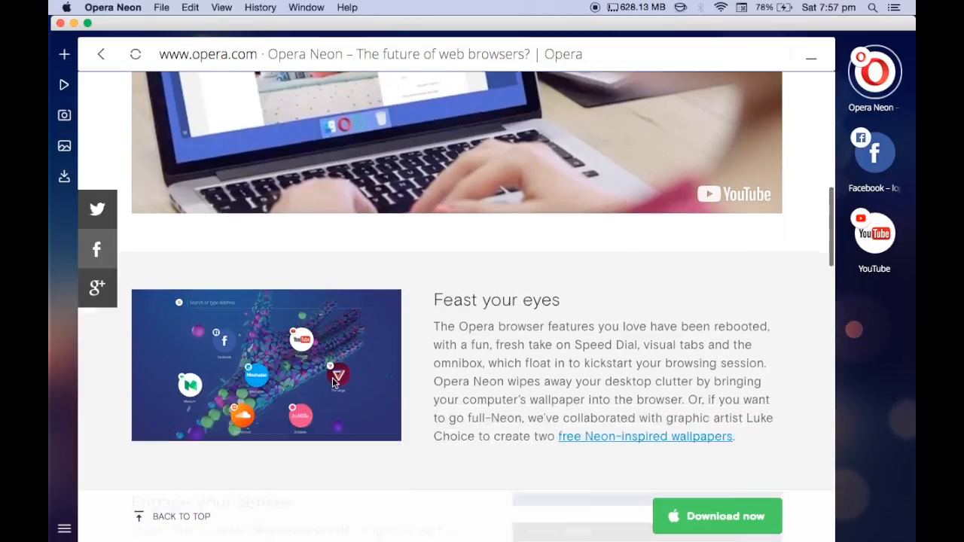
pyautogui.scroll(-3)
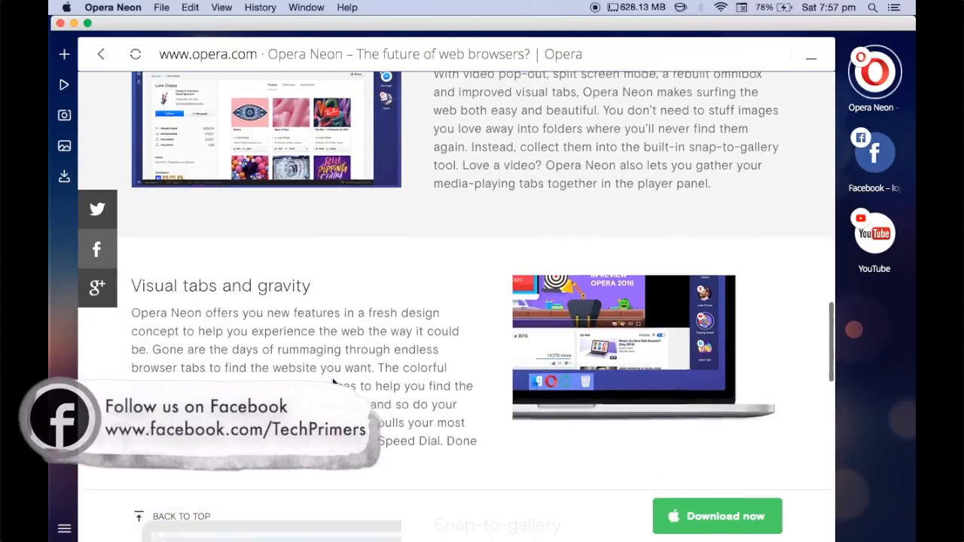
pyautogui.scroll(-3)
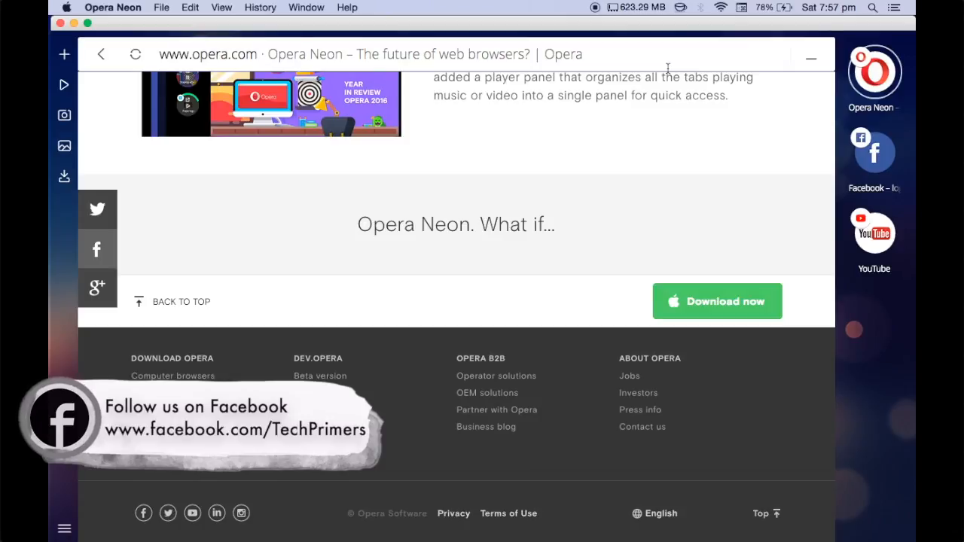
pyautogui.scroll(3)
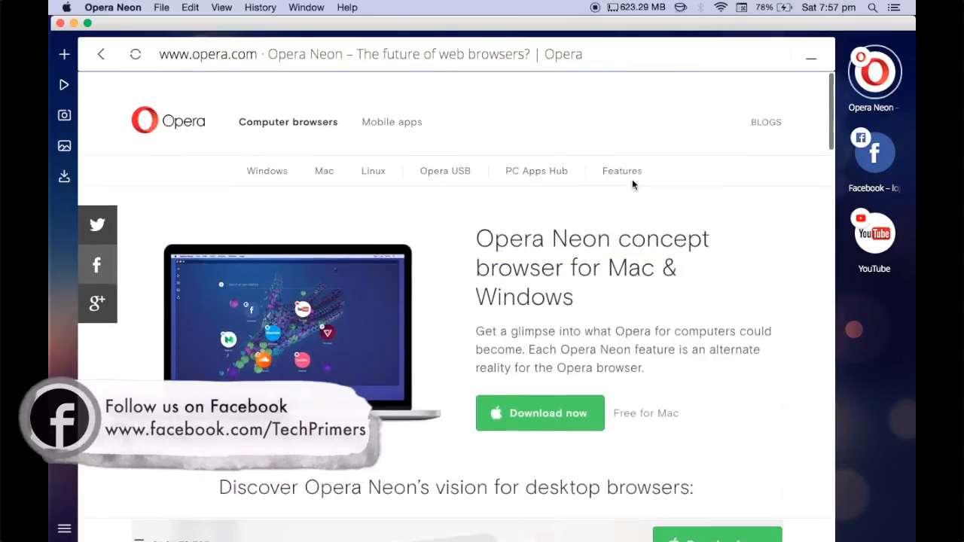
pyautogui.scroll(-3)
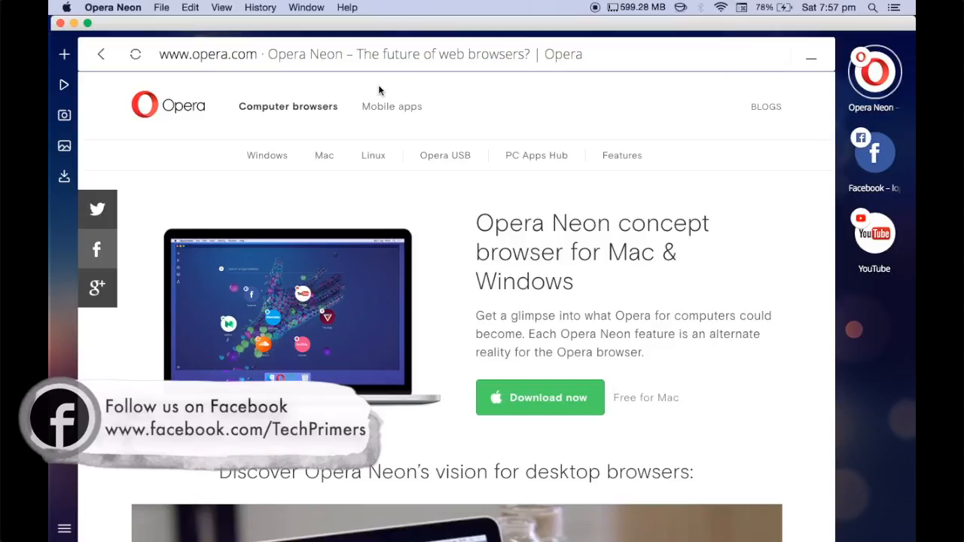